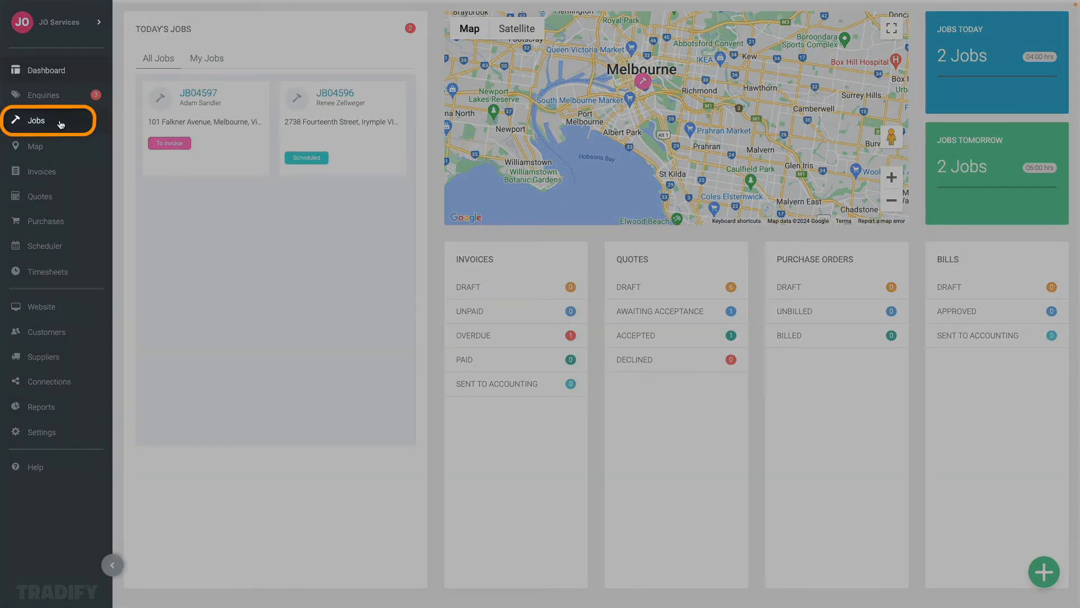
# - Open the Jobs list from the left sidebar
pyautogui.click(35, 119)
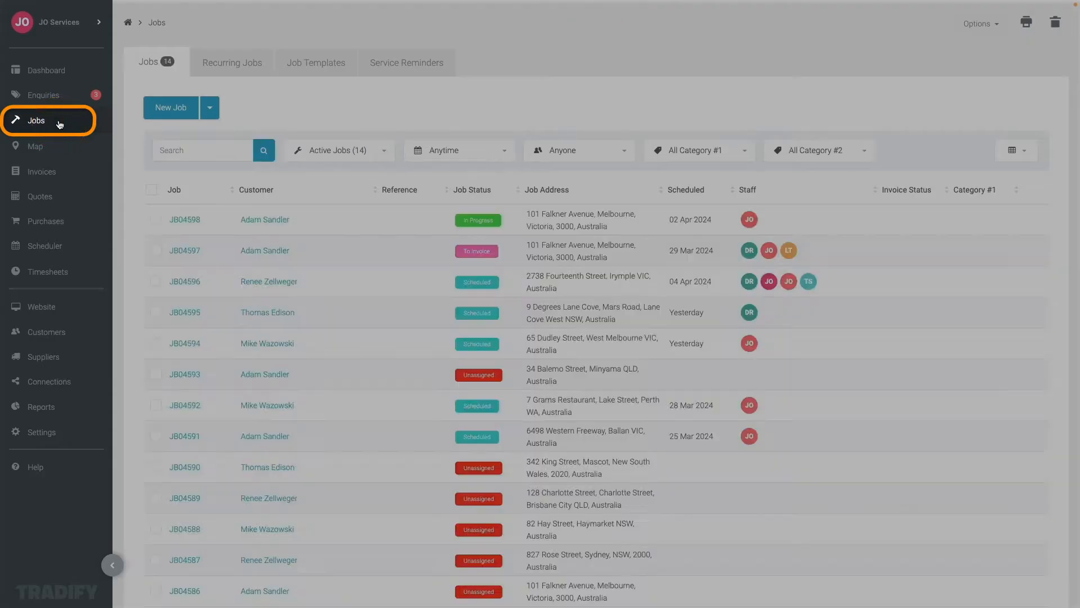
pyautogui.click(36, 120)
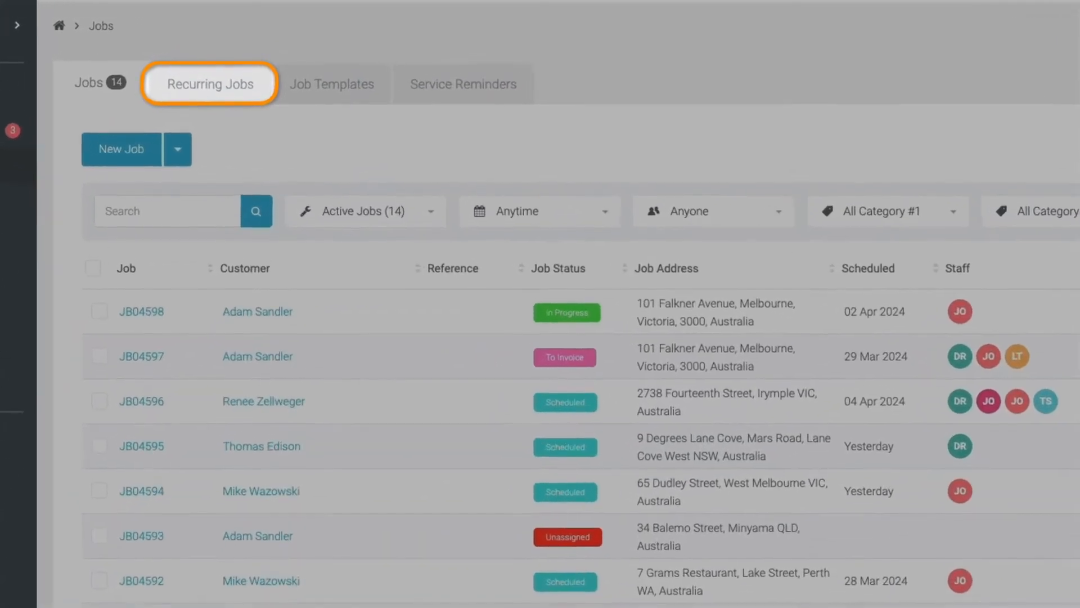
# - Switch to the empty Recurring Jobs tab
pyautogui.click(209, 83)
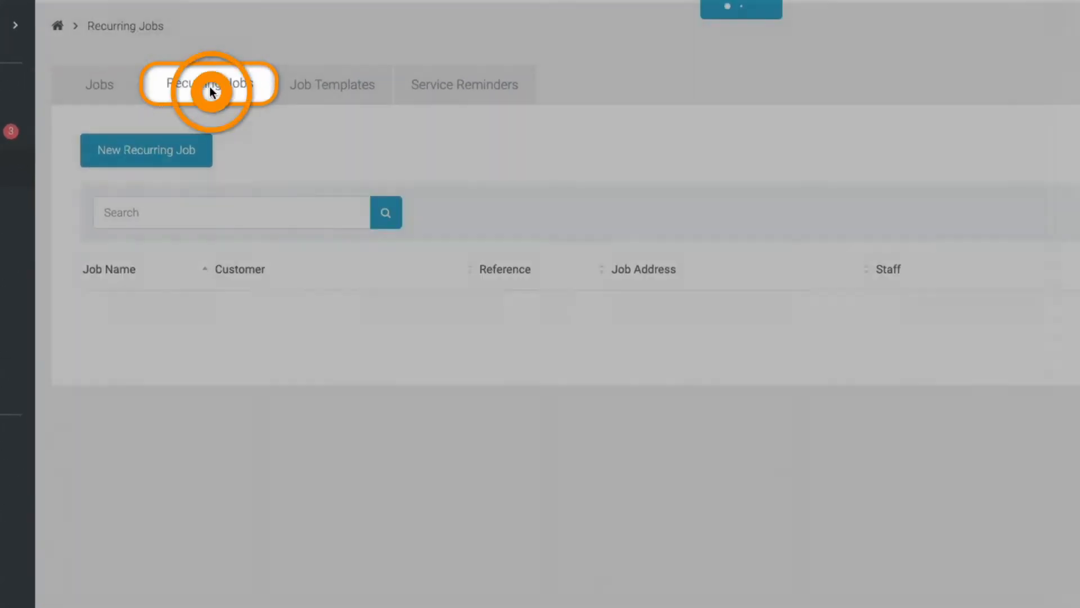
pyautogui.click(208, 84)
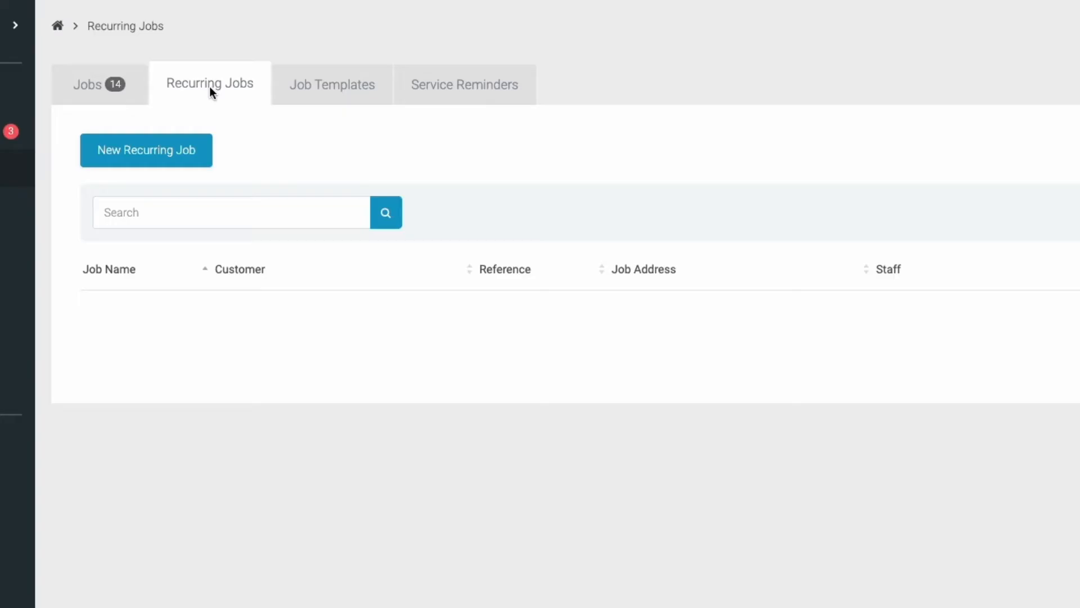
pyautogui.click(145, 150)
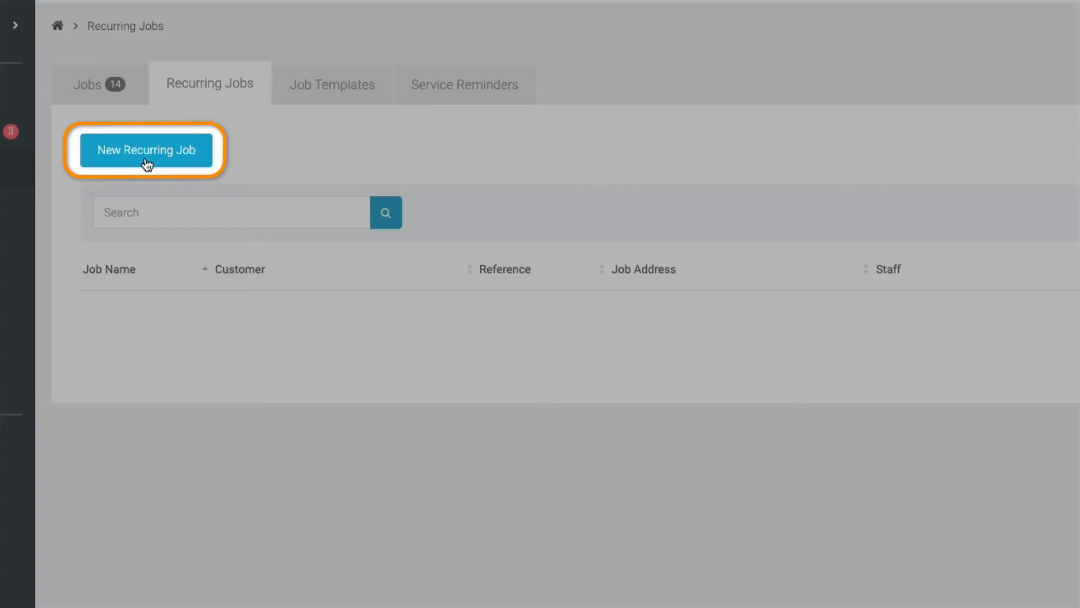
# - Start a new recurring job, keeping job type Create and Schedule Job
pyautogui.click(145, 150)
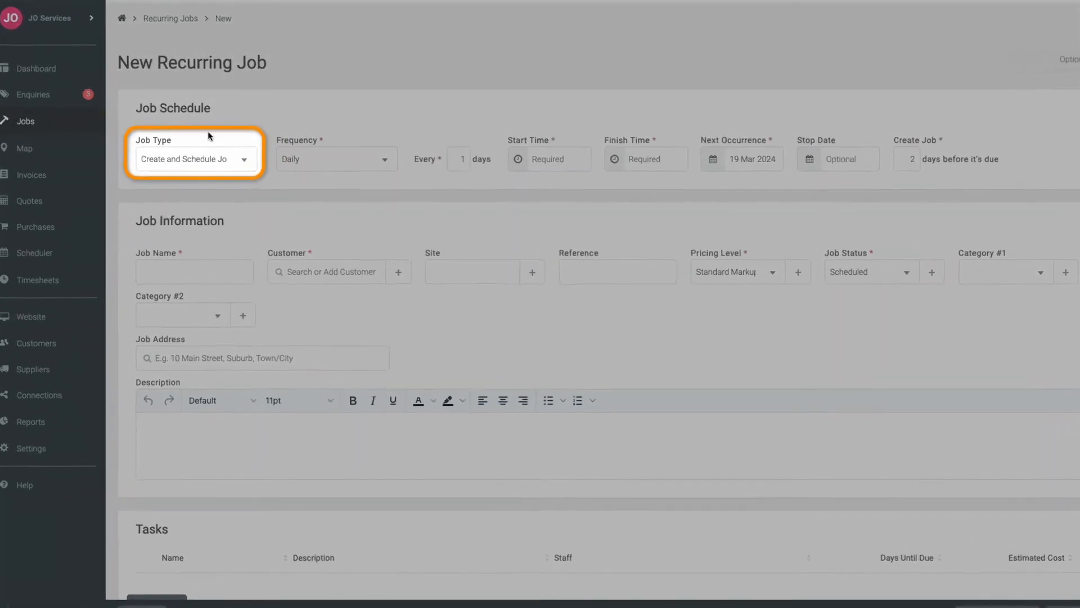
pyautogui.click(194, 159)
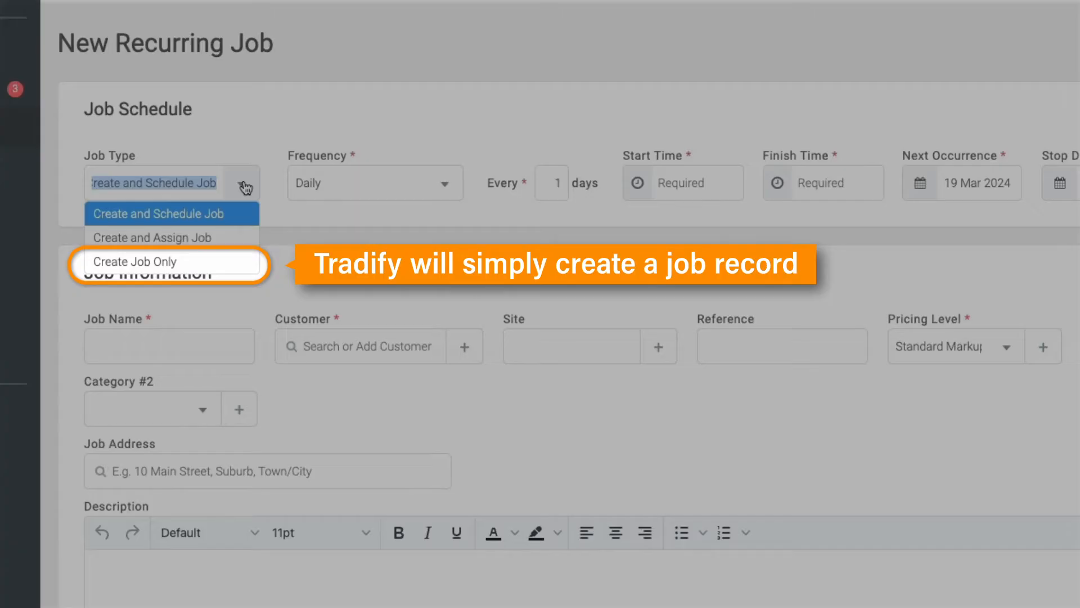
pyautogui.moveTo(170, 237)
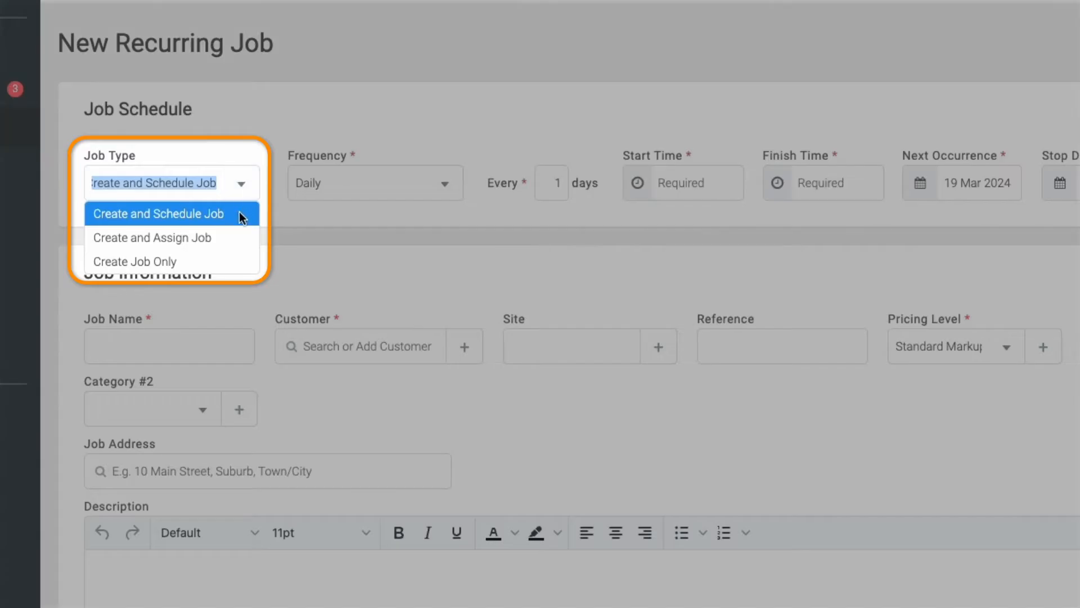
pyautogui.click(158, 212)
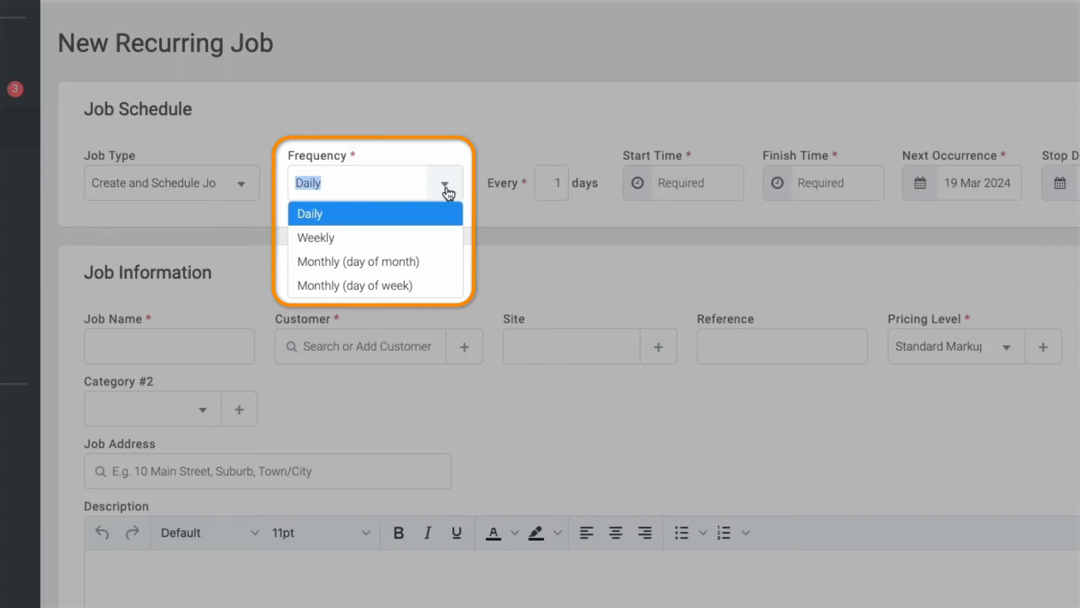
pyautogui.moveTo(444, 210)
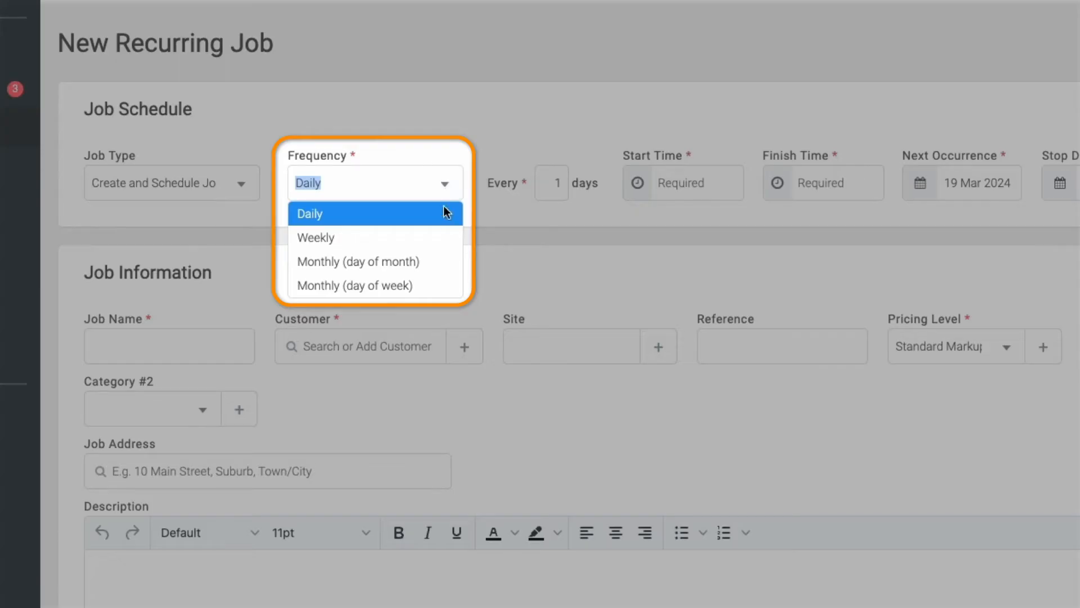
# - Repeat the job Monthly (day of week) on the 1st Friday, 9:00–10:00 AM
pyautogui.click(354, 285)
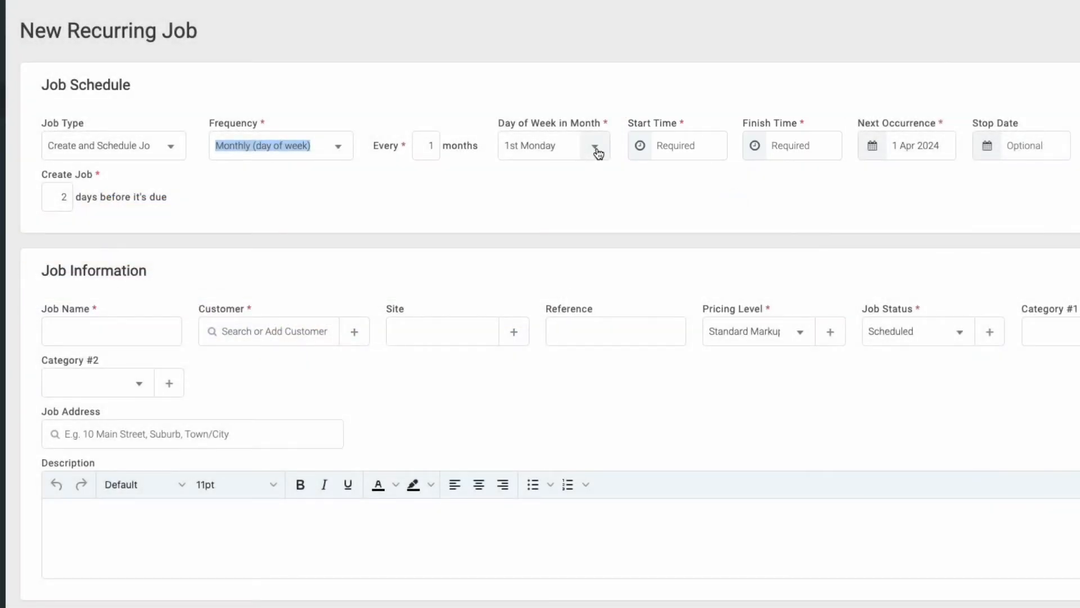
pyautogui.click(596, 145)
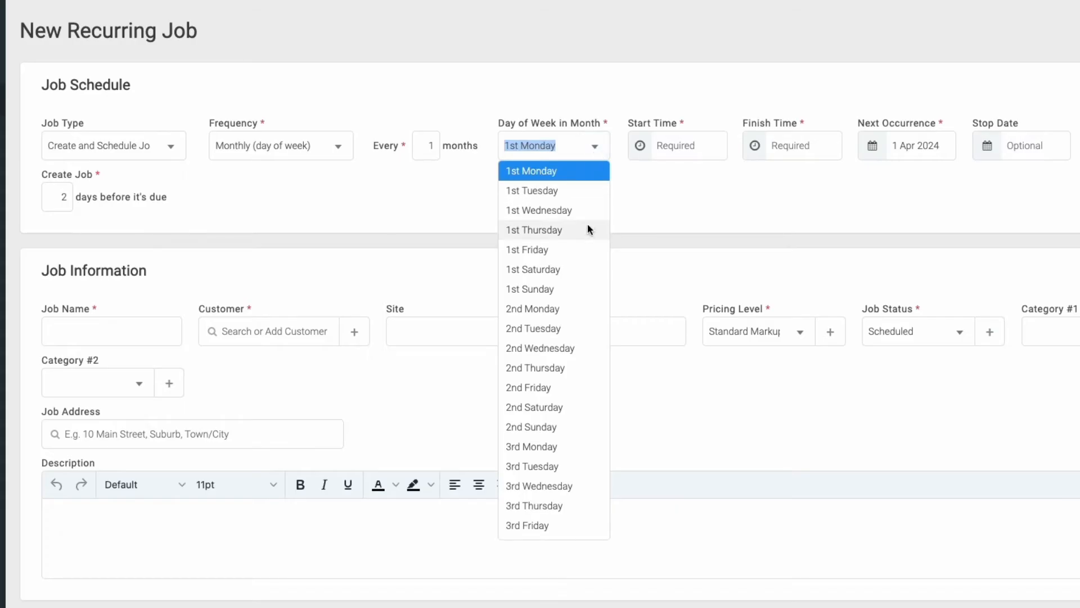
pyautogui.click(527, 250)
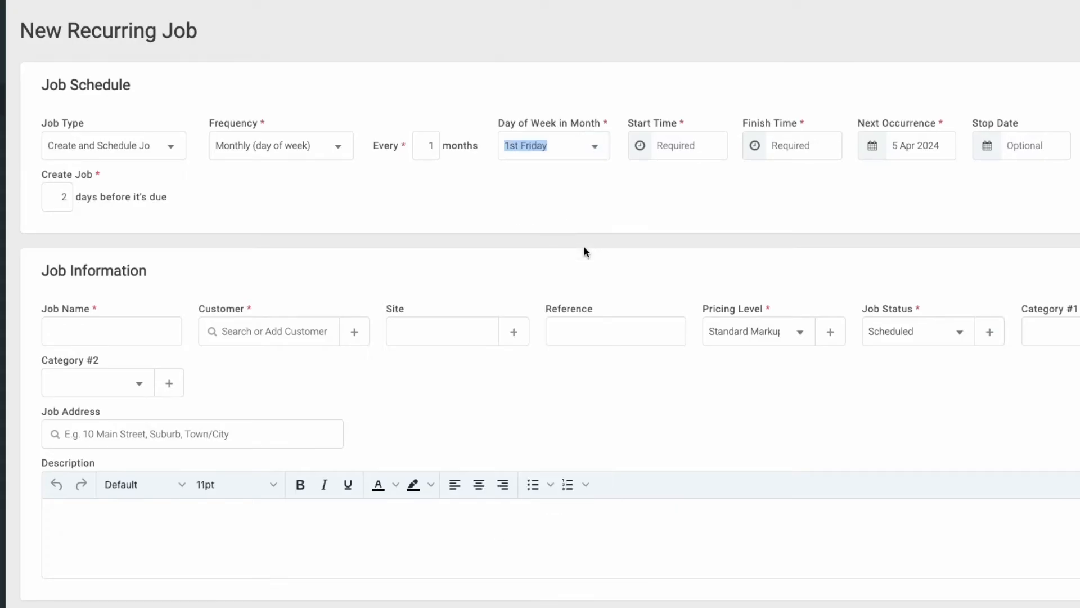
pyautogui.click(639, 146)
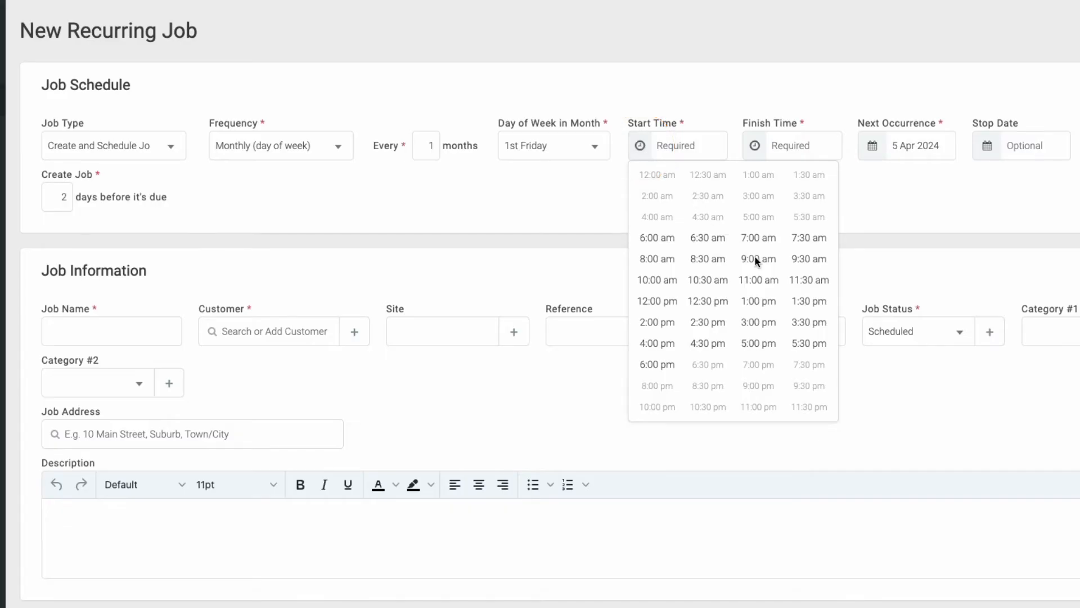
pyautogui.click(758, 258)
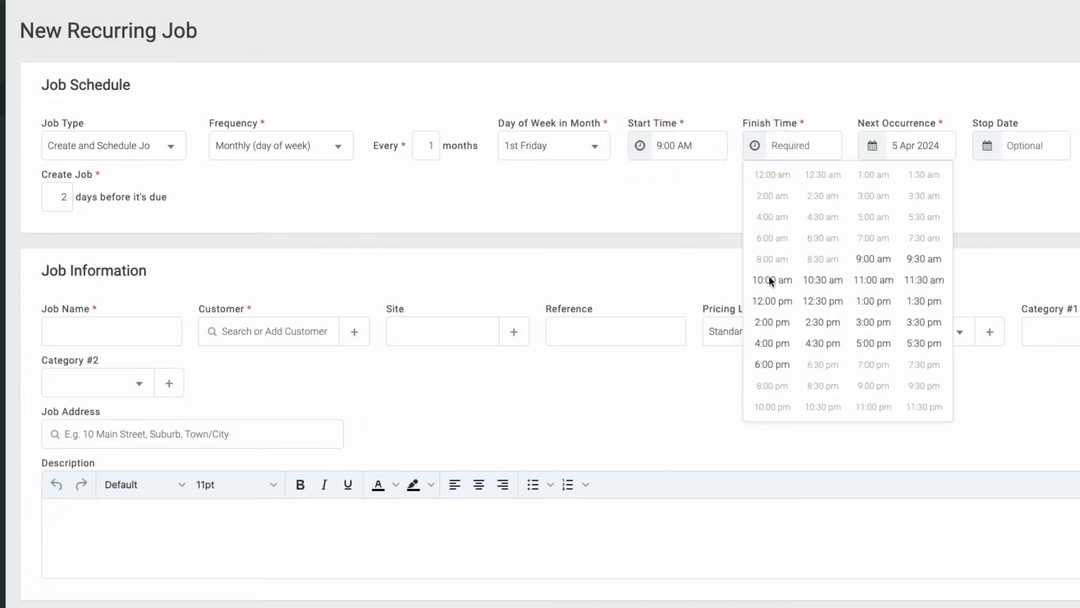
pyautogui.click(771, 279)
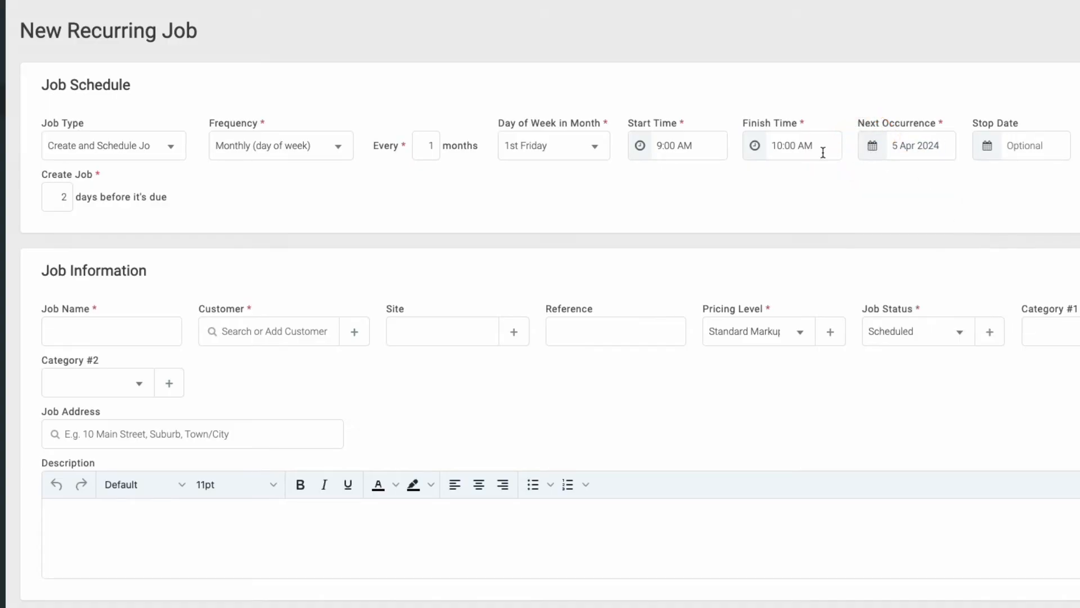
# - Set Create Job to 7 days before each occurrence is due
pyautogui.click(58, 197)
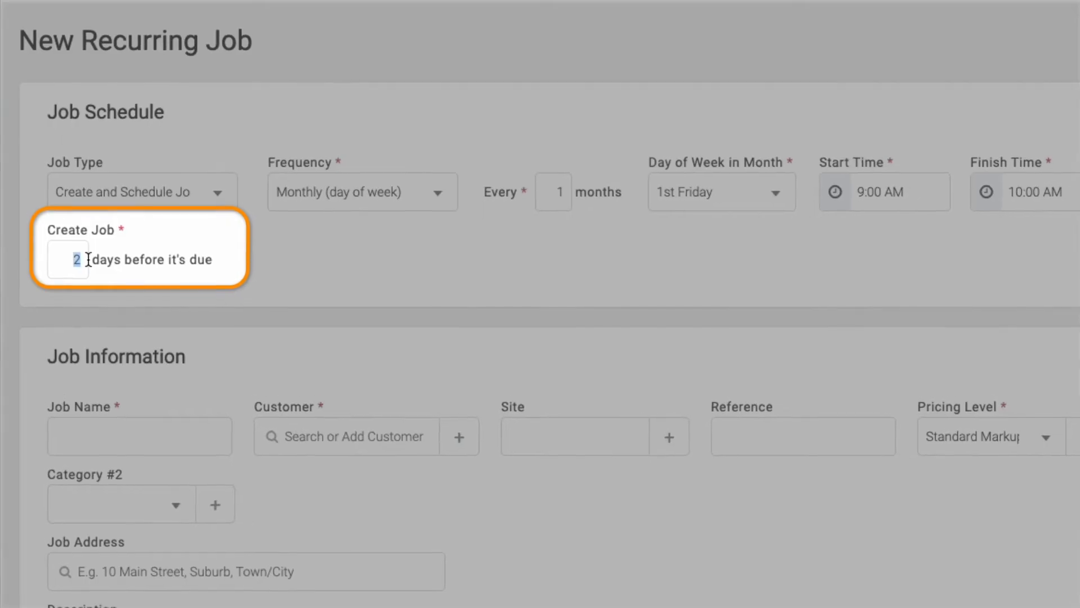
pyautogui.write('7')
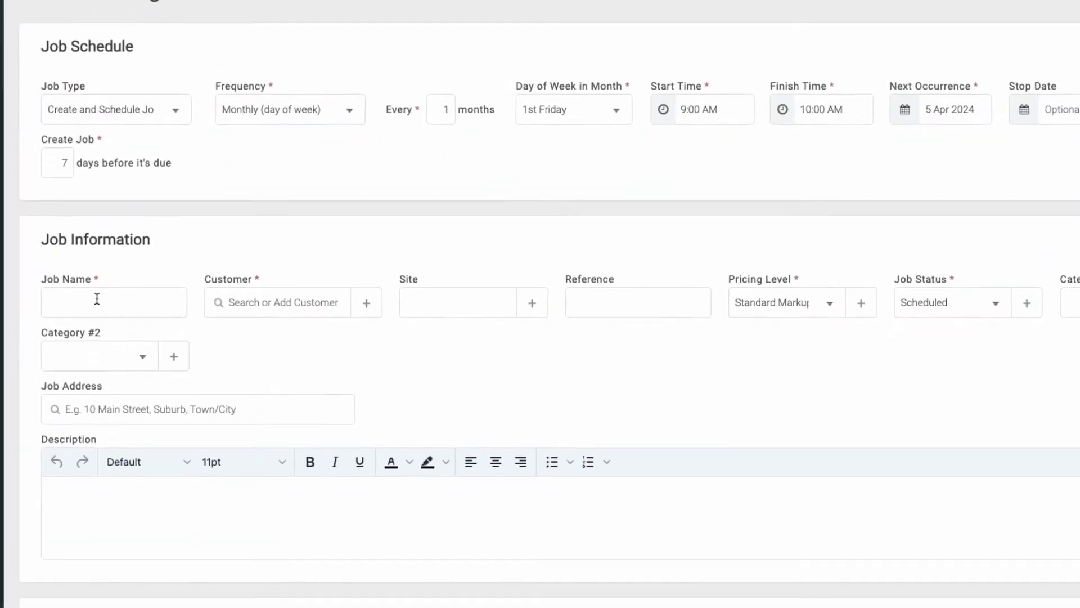
# - Name the job "Adam's Mowing - Frist Friday" and note gate pin number 1469
pyautogui.write('A')
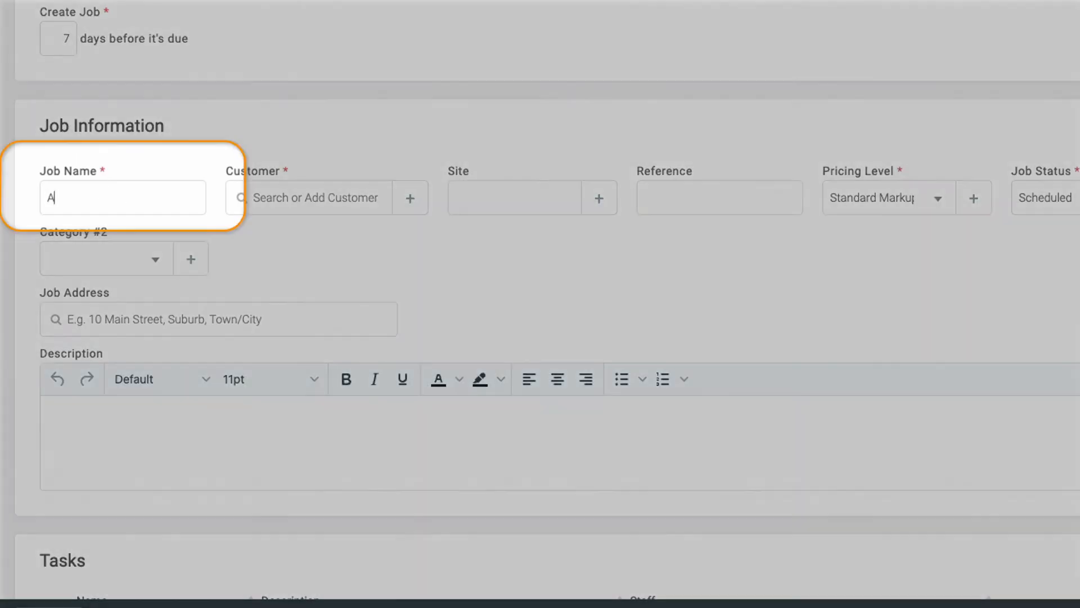
pyautogui.write("dam's Mowing - Frist Friday")
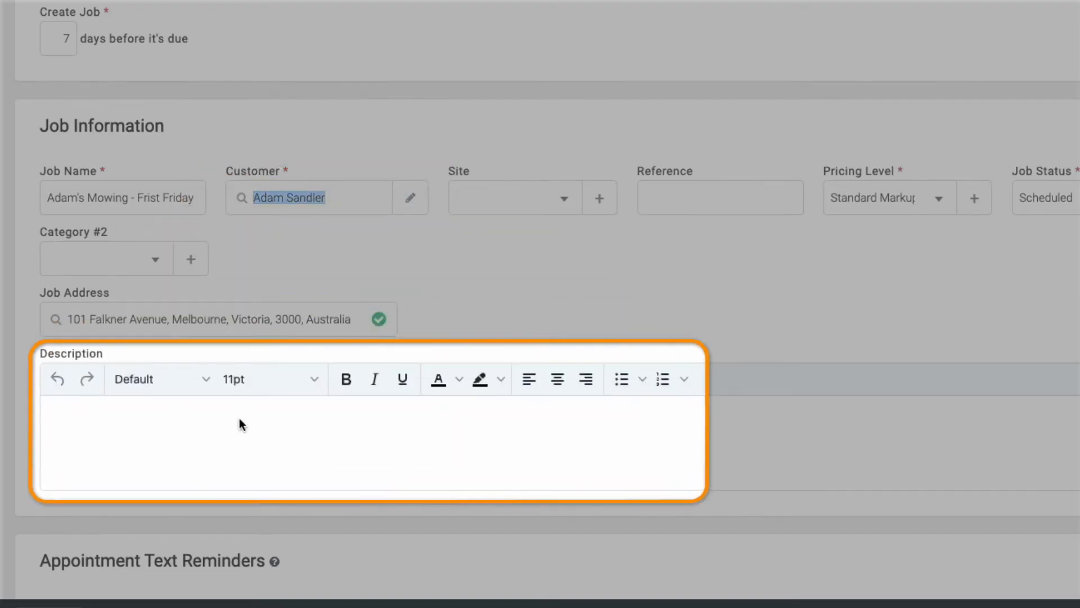
pyautogui.write('Gate pin number: 1469')
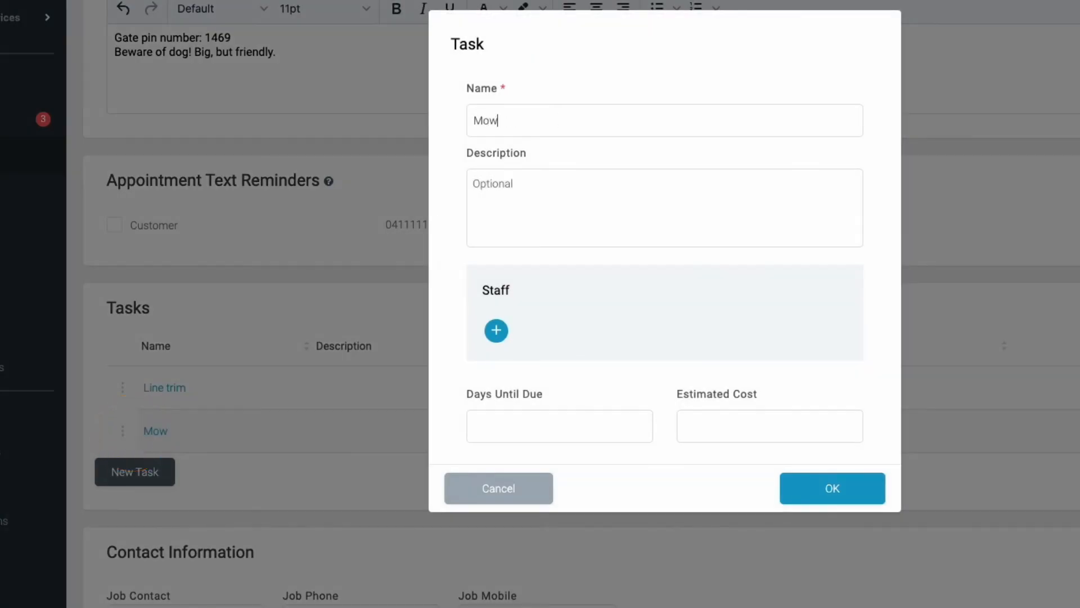
# - Confirm the Mow task, add a staff member, and Save & Exit
pyautogui.click(831, 488)
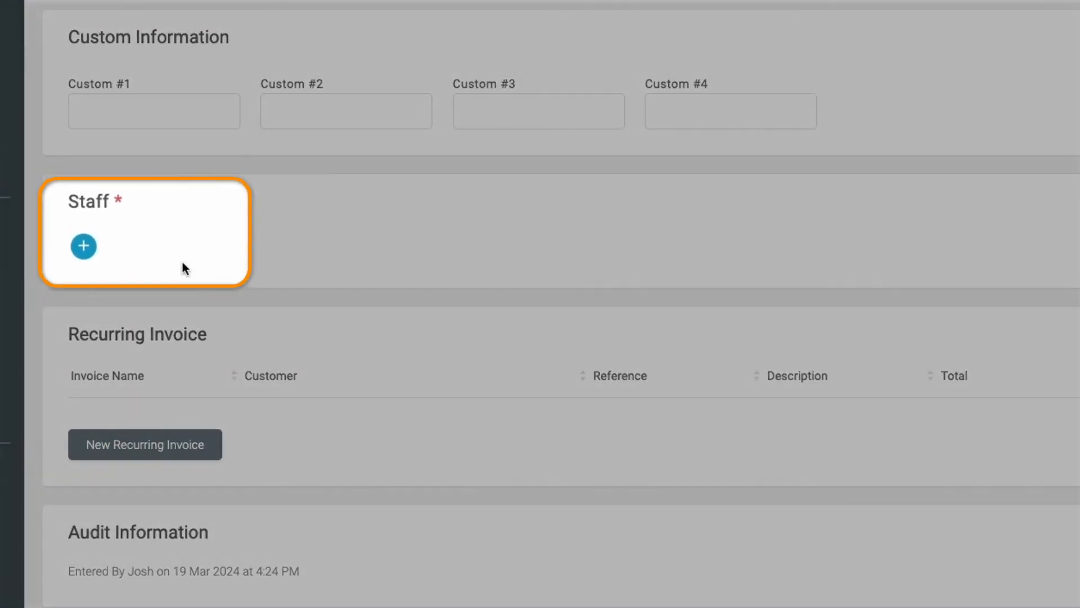
pyautogui.click(83, 246)
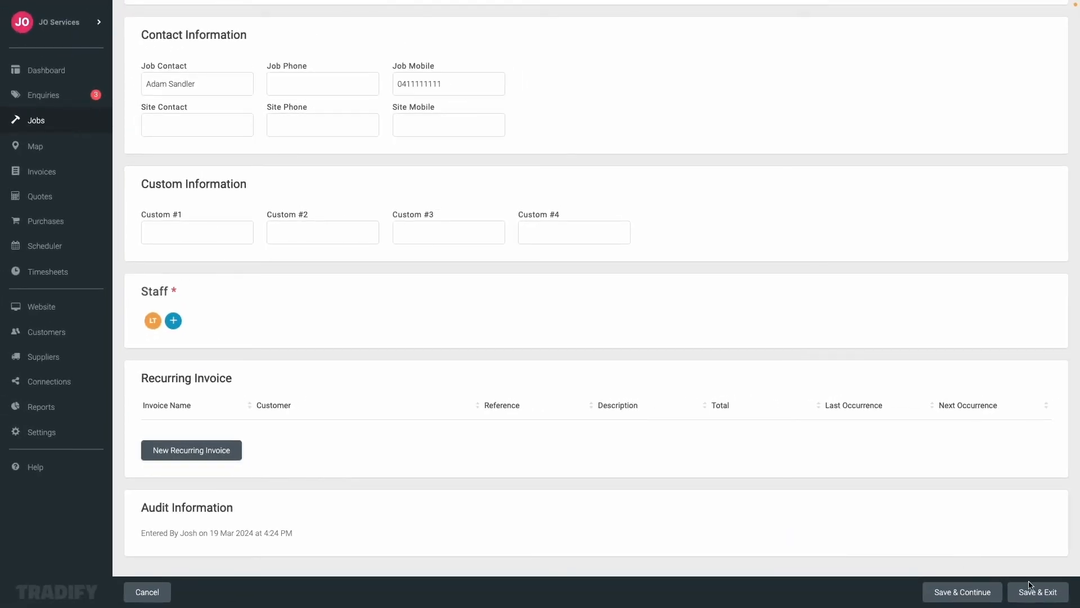
pyautogui.click(1039, 592)
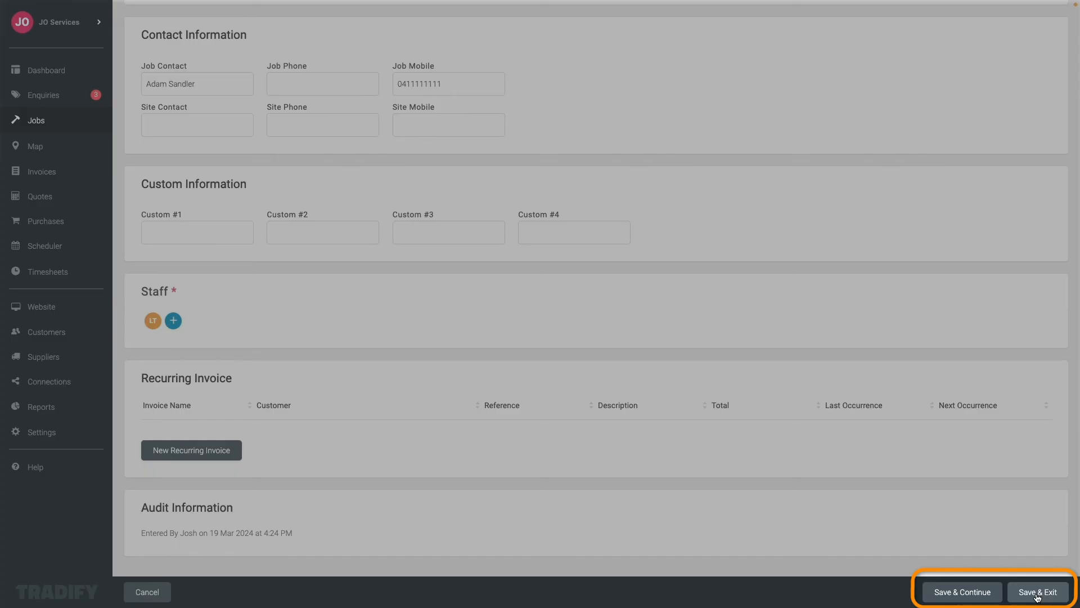
pyautogui.click(1039, 592)
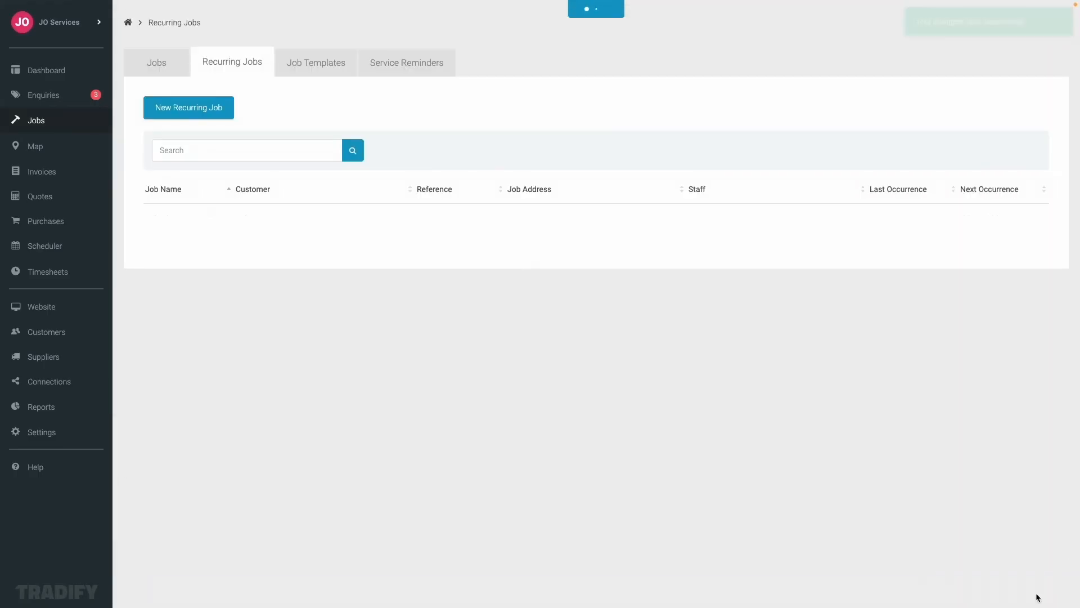